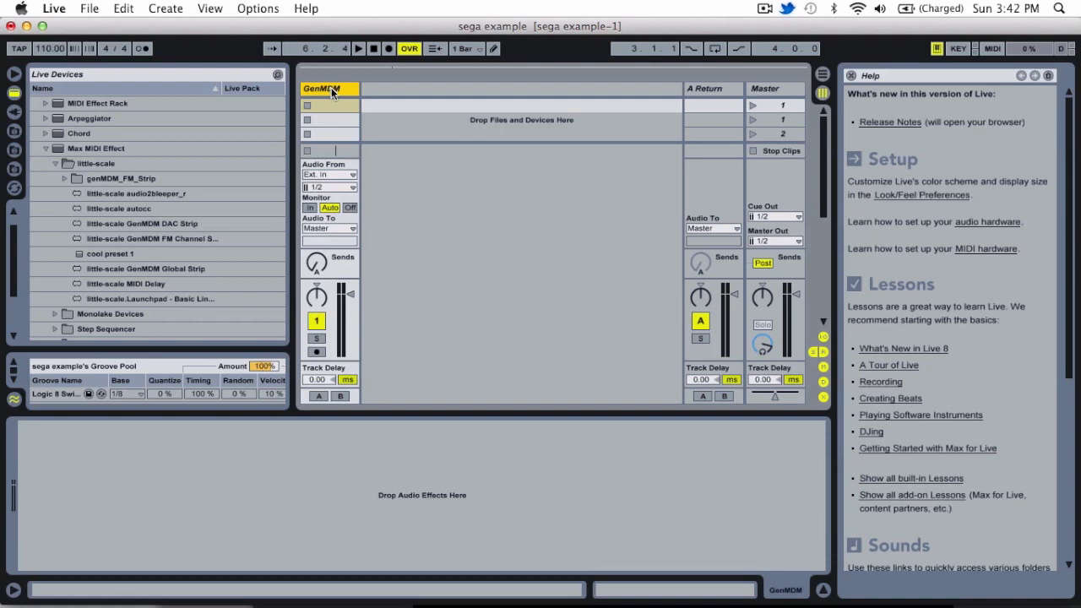
# Open the Live menu to reach the Preferences window
pyautogui.click(54, 8)
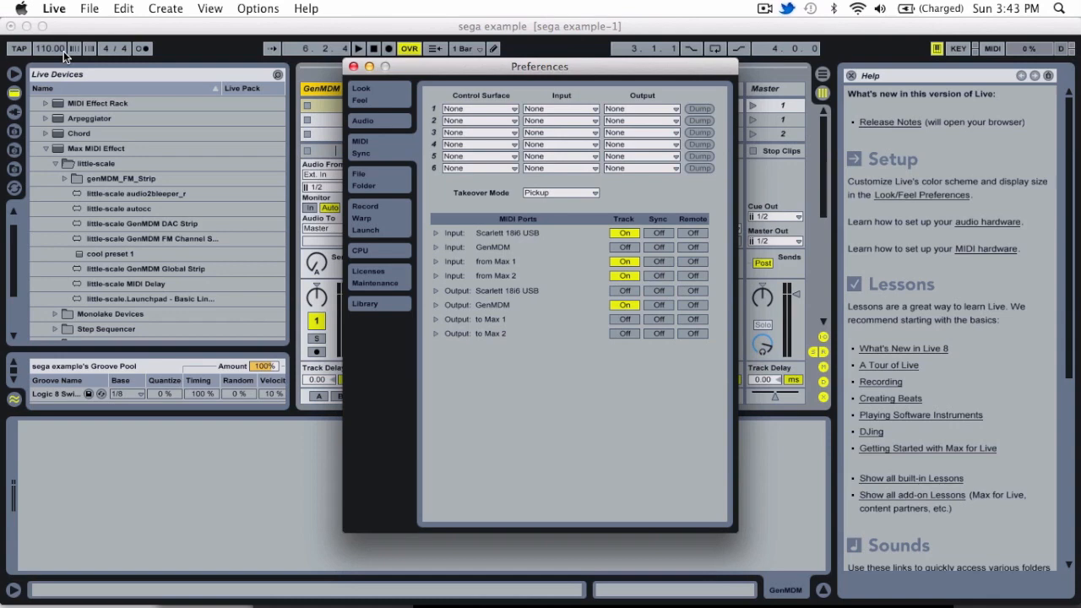
pyautogui.moveTo(578, 429)
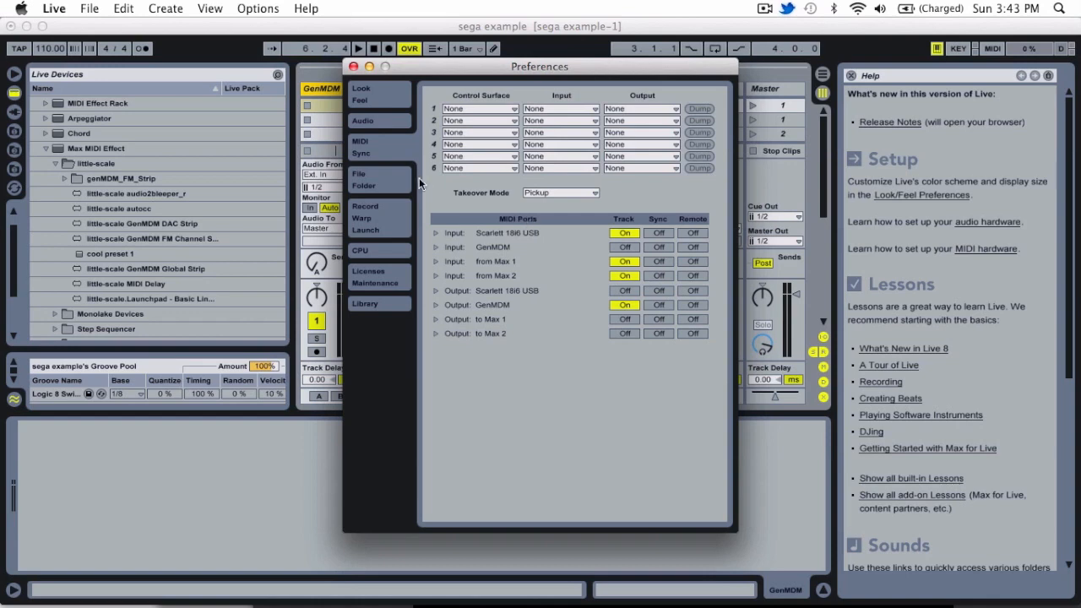
pyautogui.moveTo(507, 227)
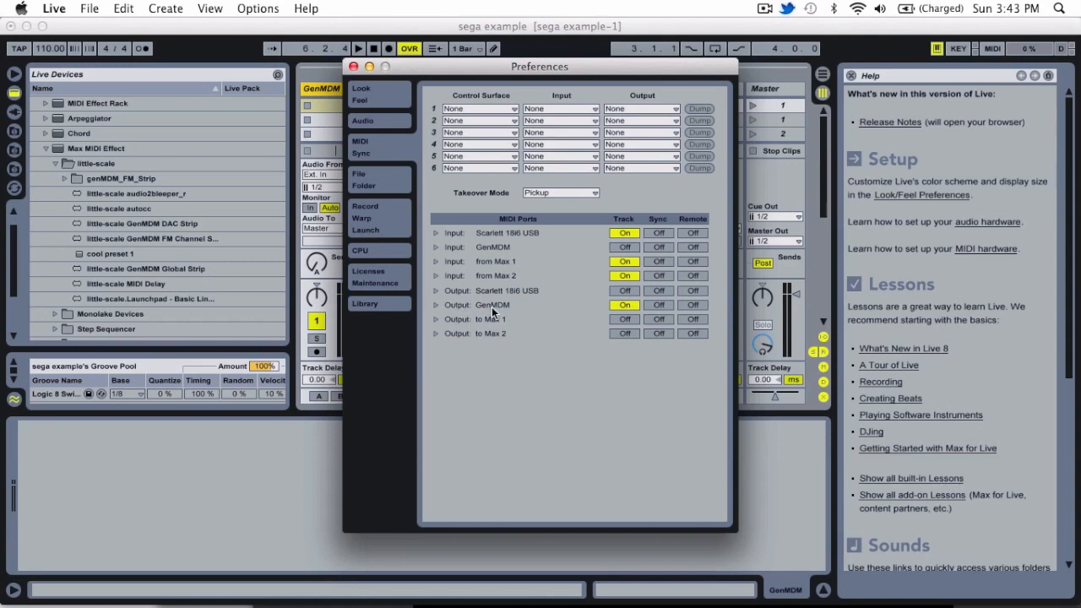
pyautogui.moveTo(549, 321)
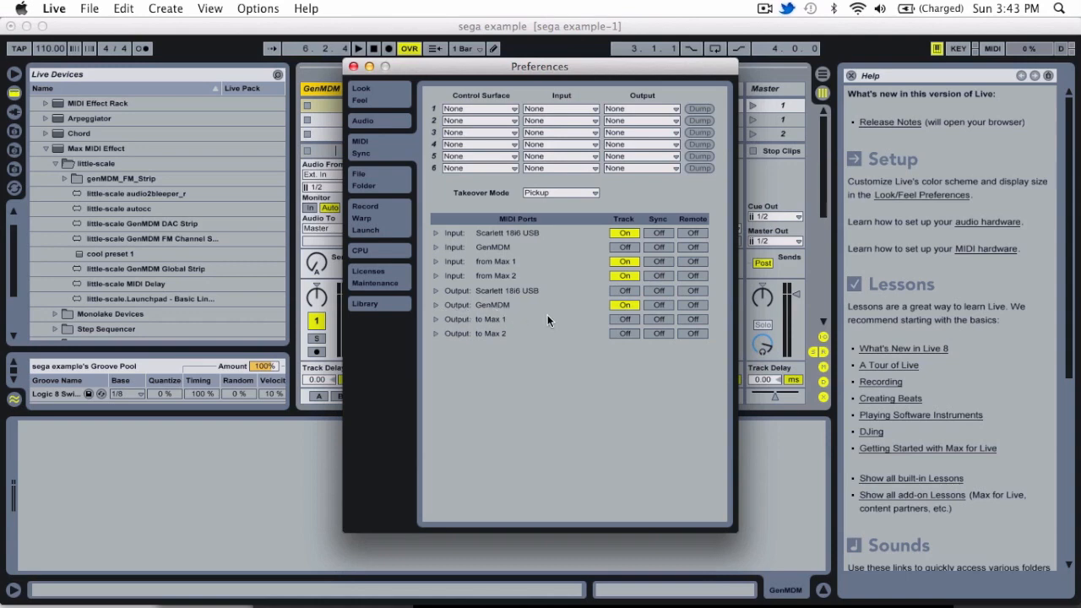
# Toggle Track output for GenMDM off and back on, then close Preferences
pyautogui.click(624, 305)
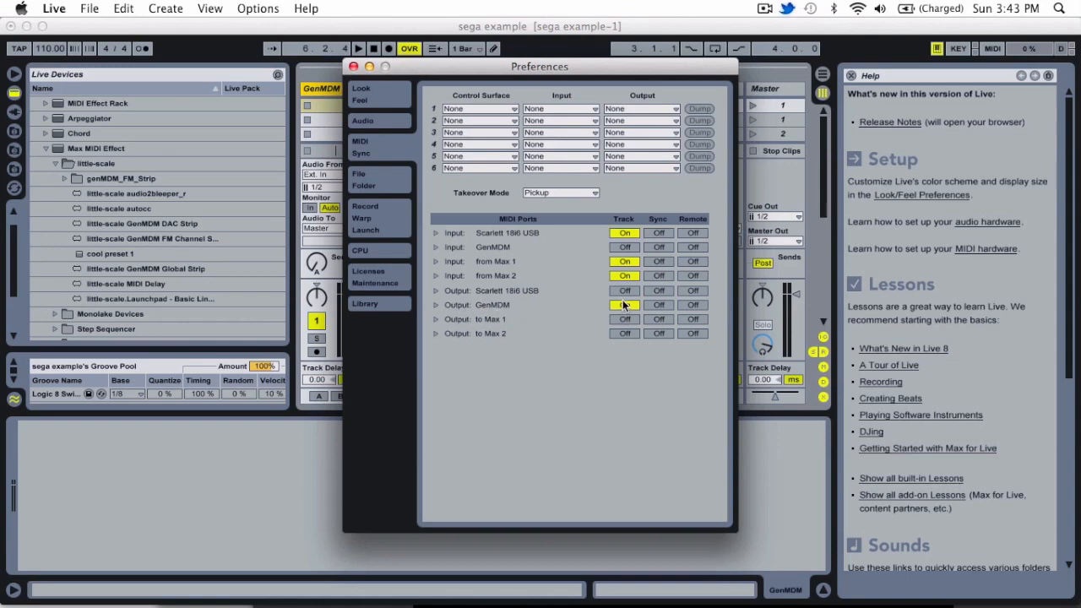
pyautogui.click(624, 304)
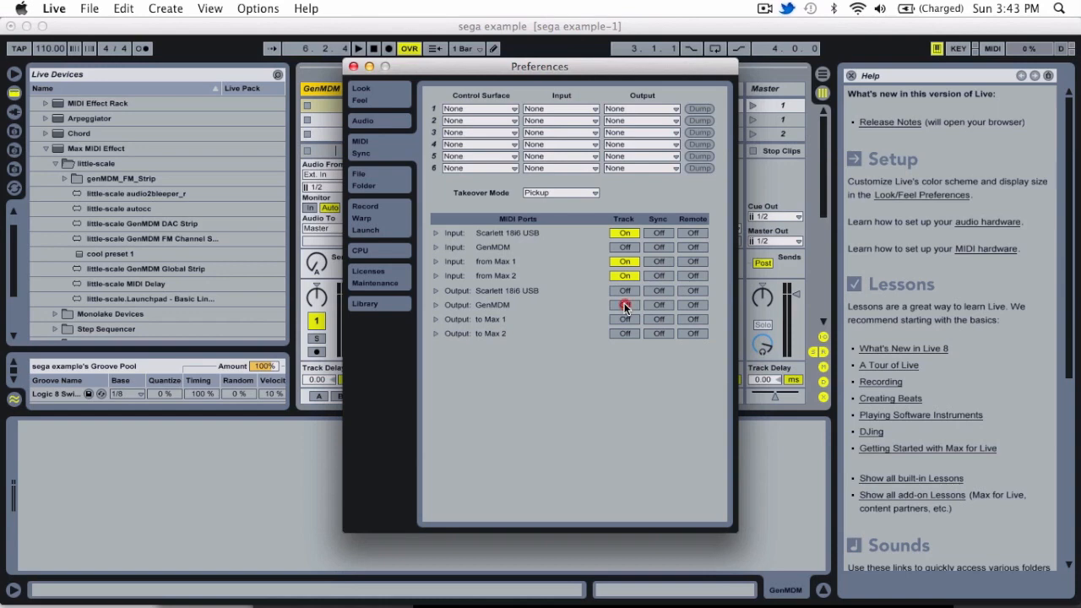
pyautogui.click(624, 305)
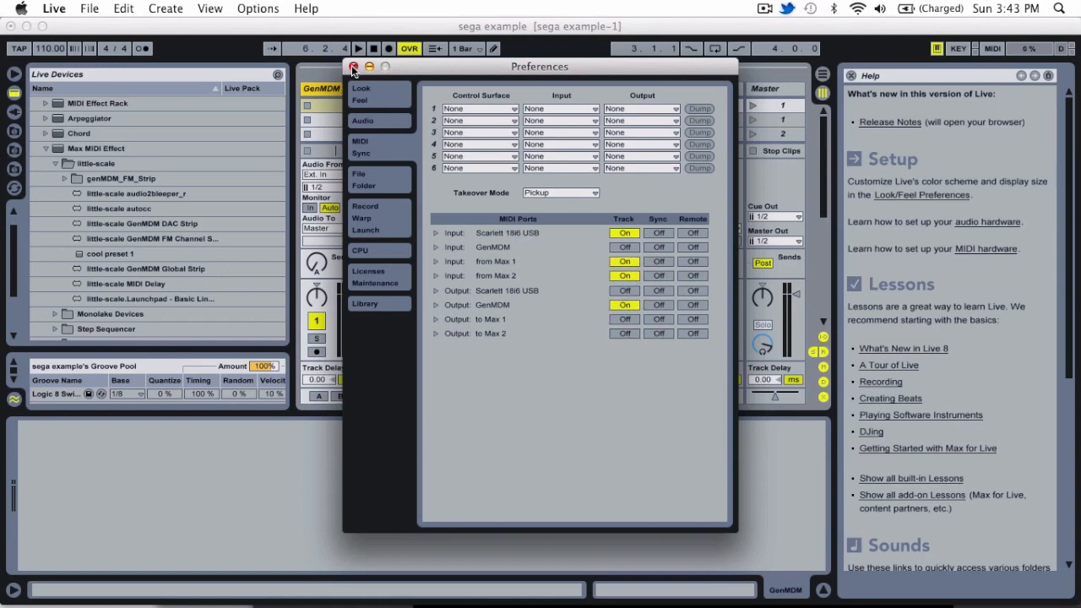
pyautogui.click(353, 67)
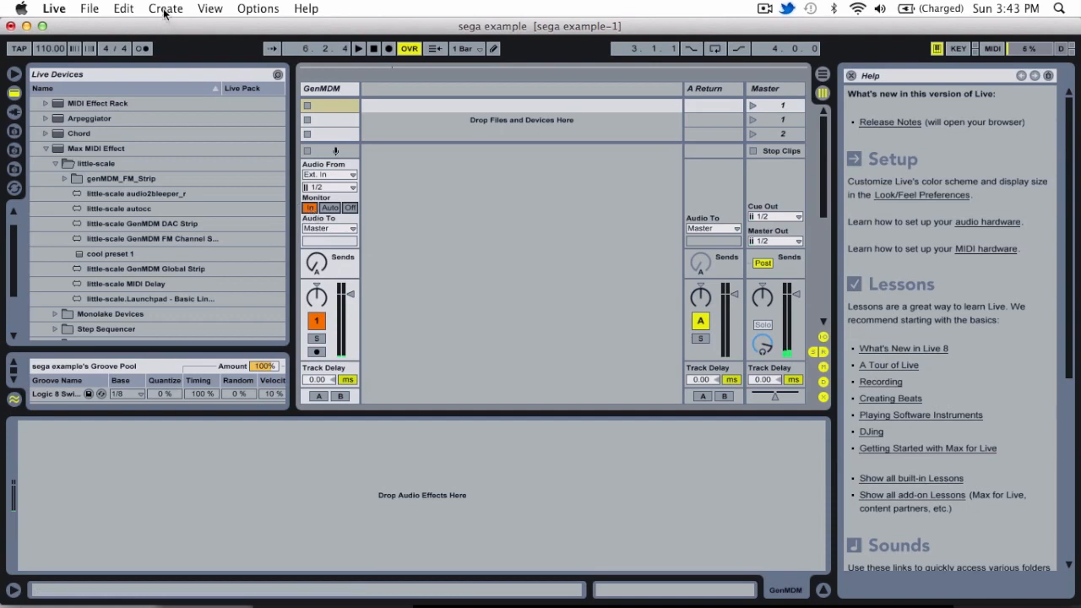
# Insert a new MIDI track from the Create menu
pyautogui.click(166, 8)
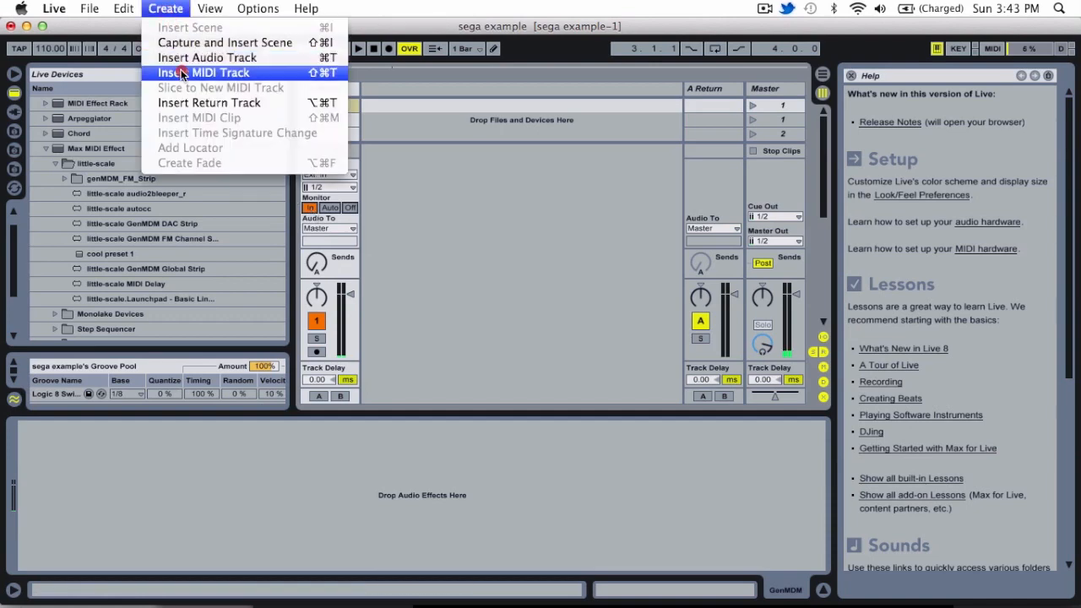
pyautogui.click(203, 72)
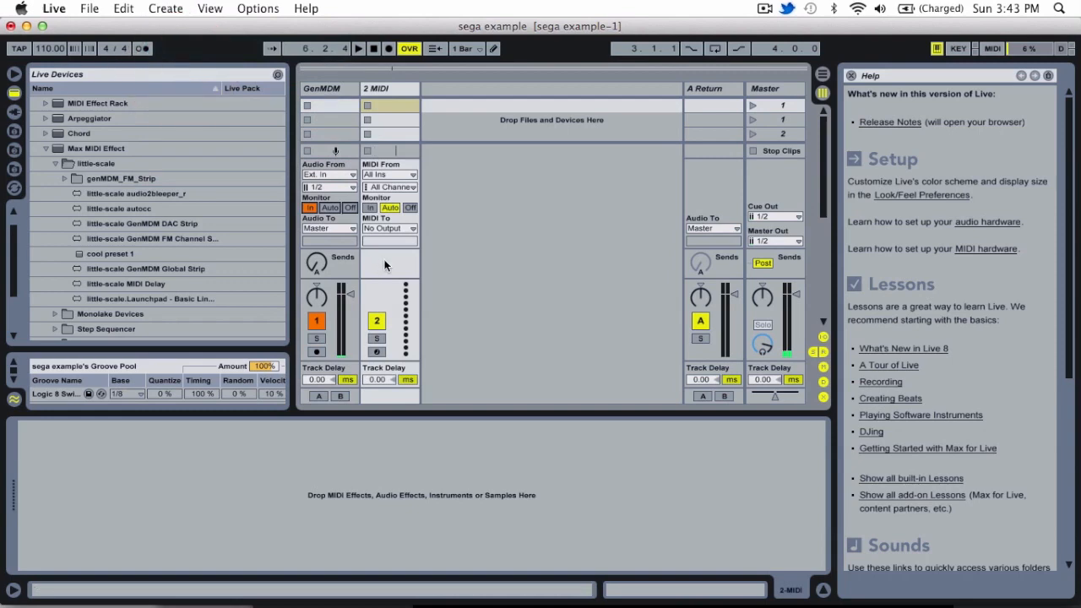
# Set the new track's MIDI To output to GenMDM, channel 1
pyautogui.click(389, 228)
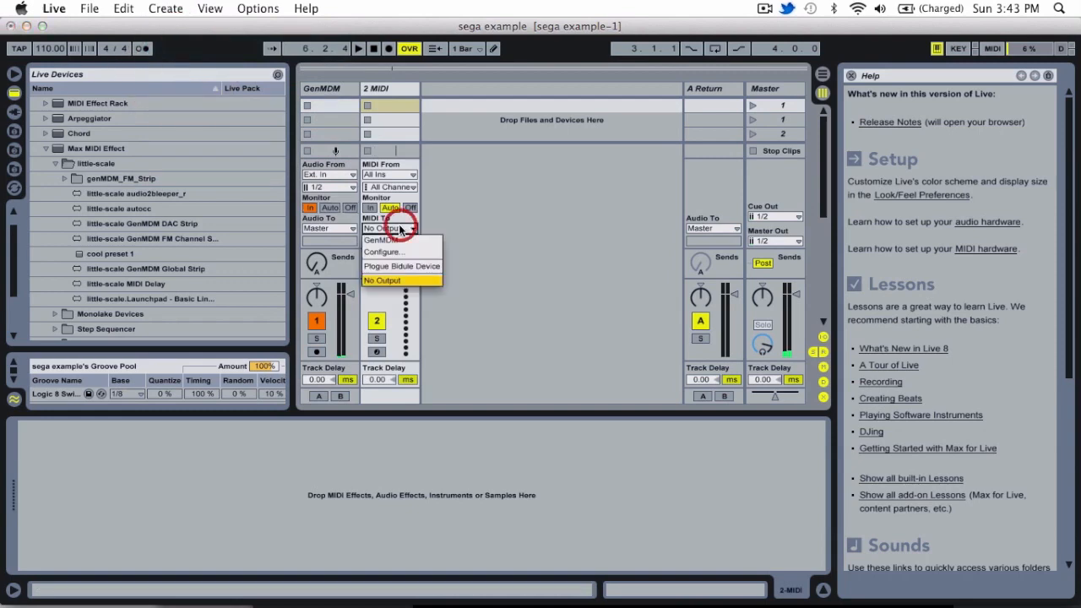
pyautogui.click(381, 240)
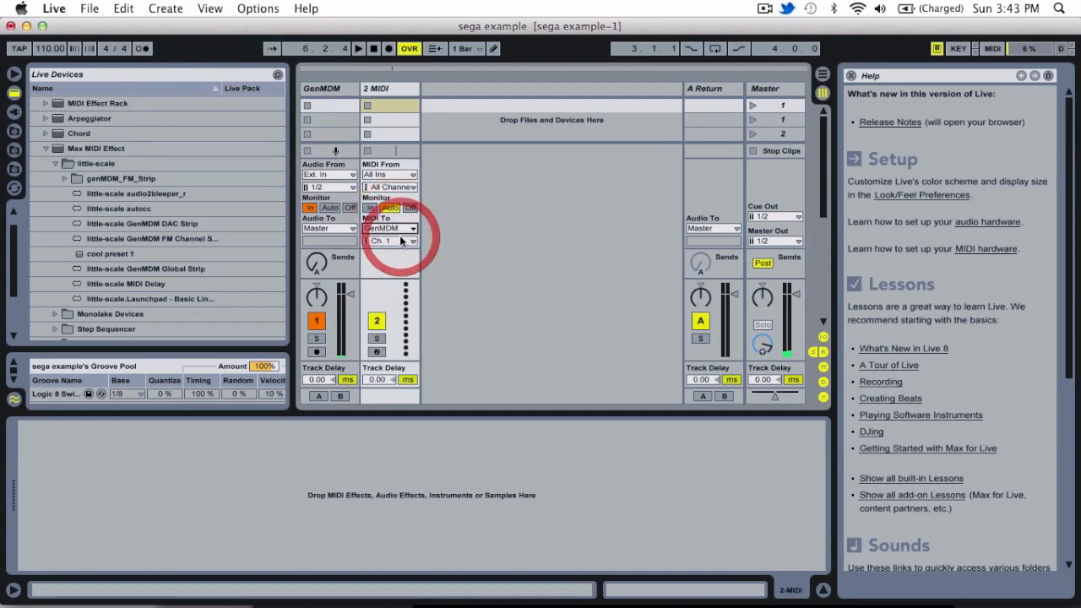
pyautogui.click(388, 241)
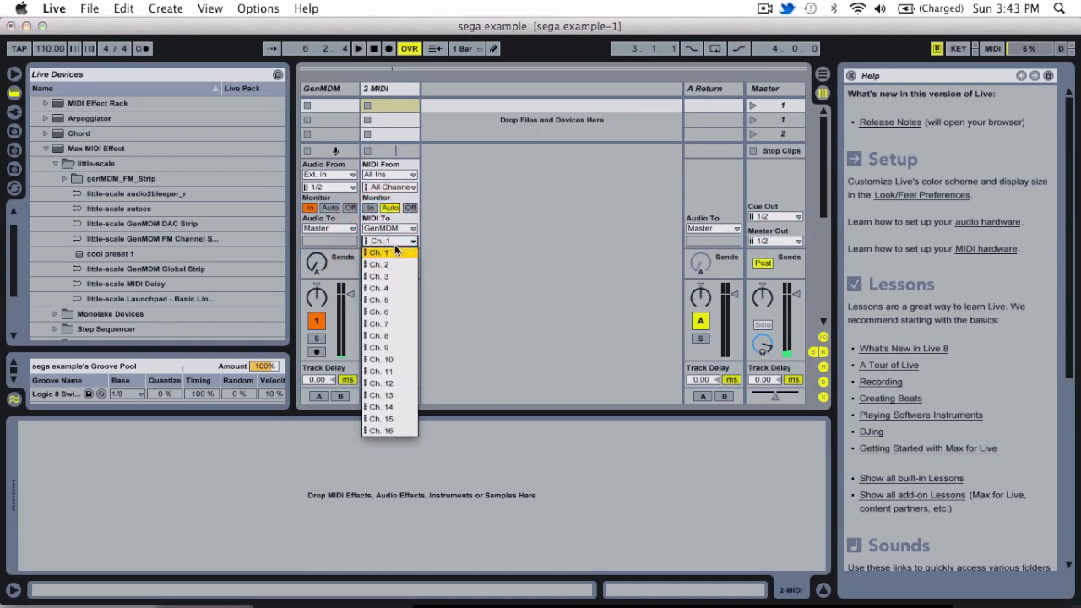
pyautogui.click(378, 252)
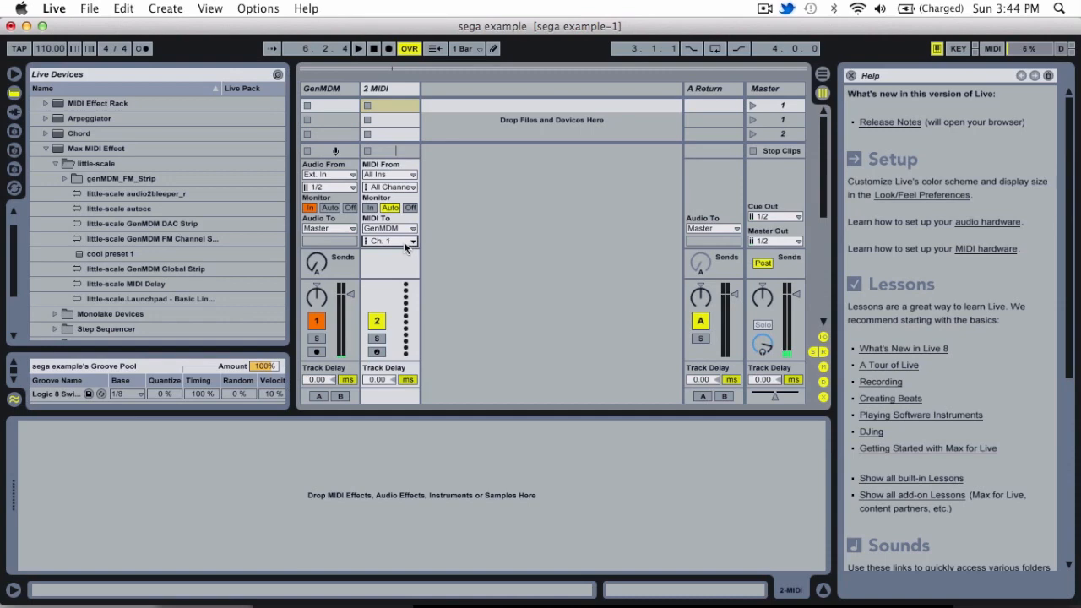
pyautogui.moveTo(401, 233)
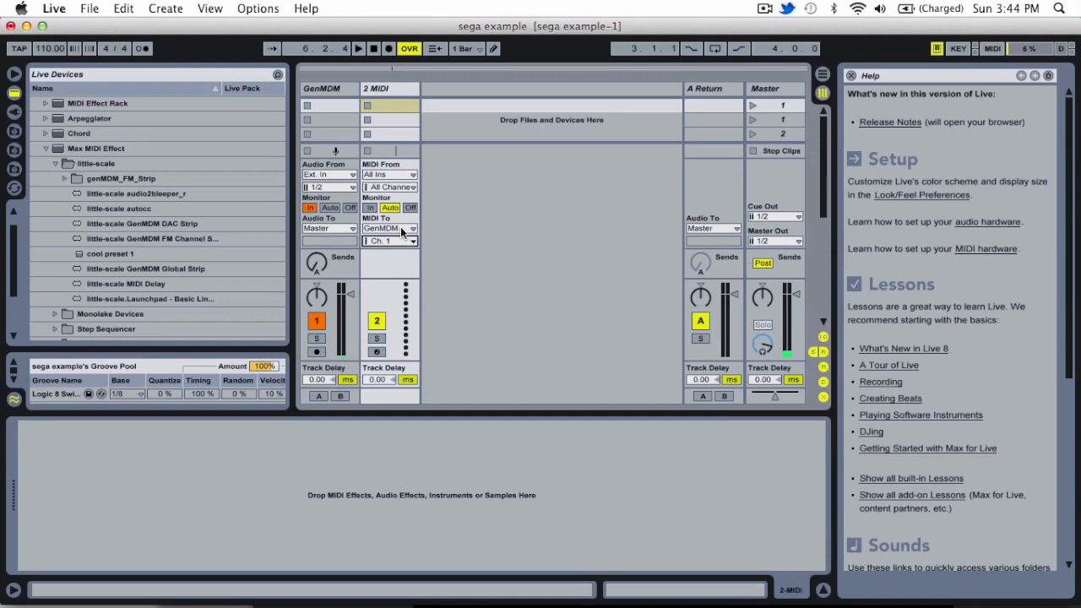
pyautogui.moveTo(401, 245)
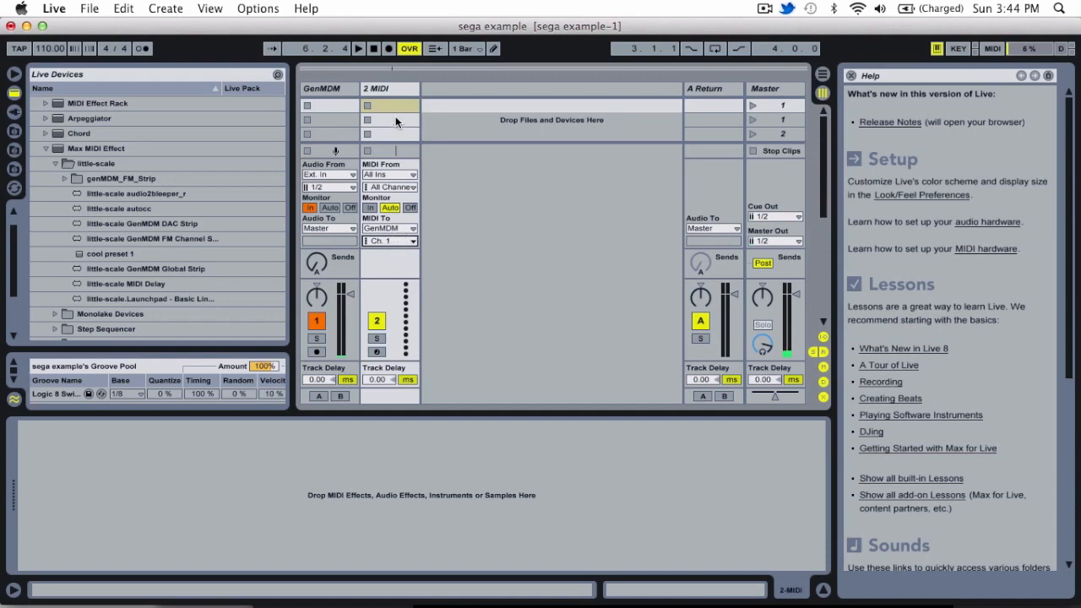
# Create an empty clip in 2 MIDI's first slot and open its note editor
pyautogui.doubleClick(389, 110)
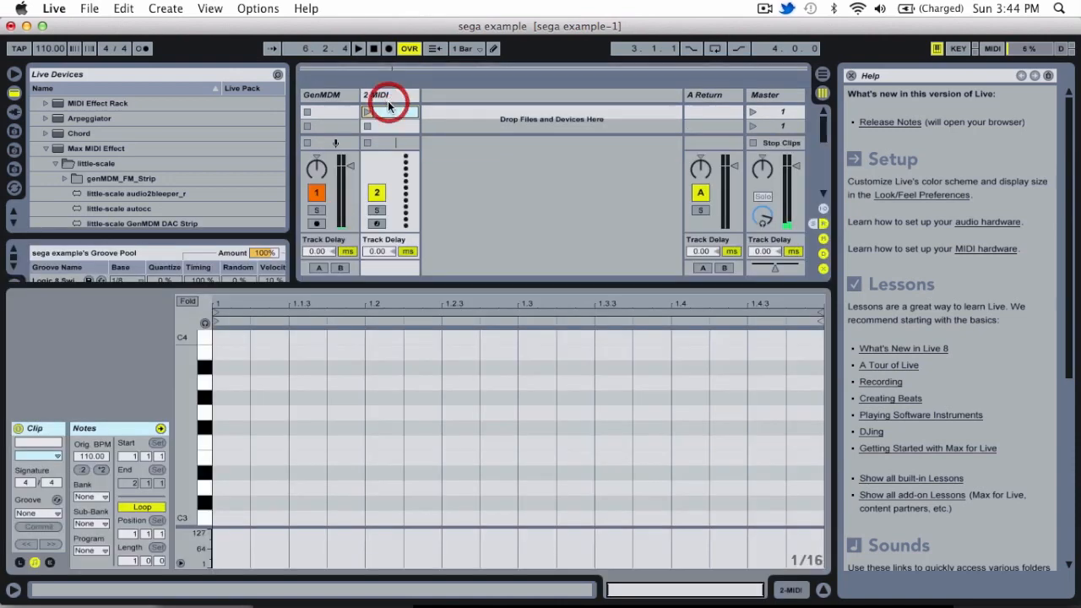